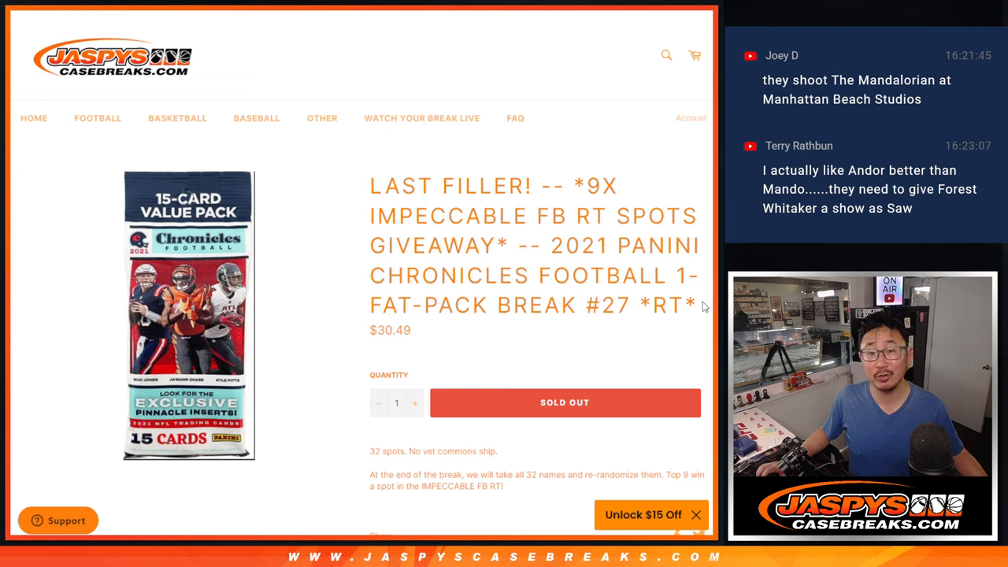
mouse_move(518, 238)
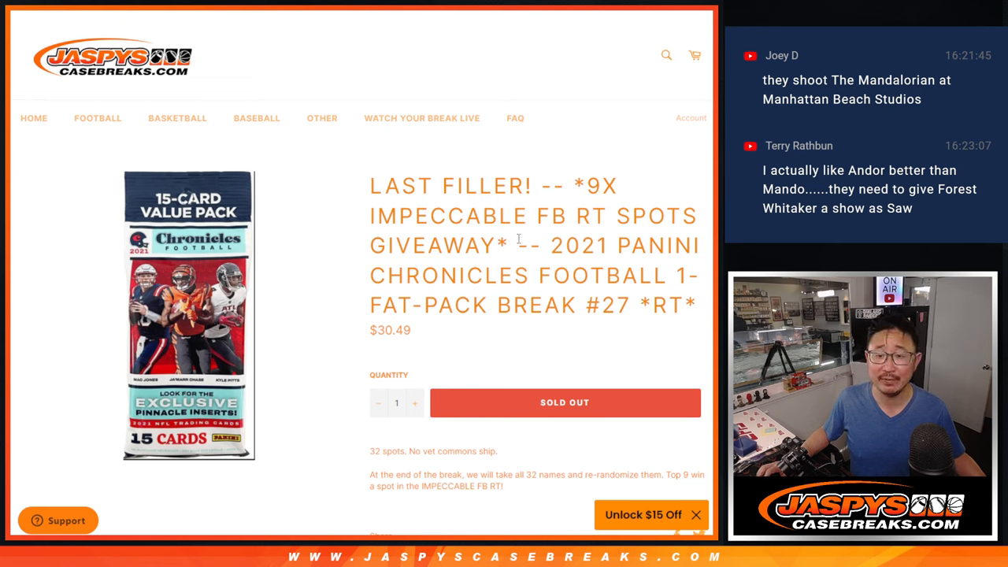
- Highlight the 9x Impeccable giveaway mentioned in the break title
left_click_drag(581, 186, 504, 246)
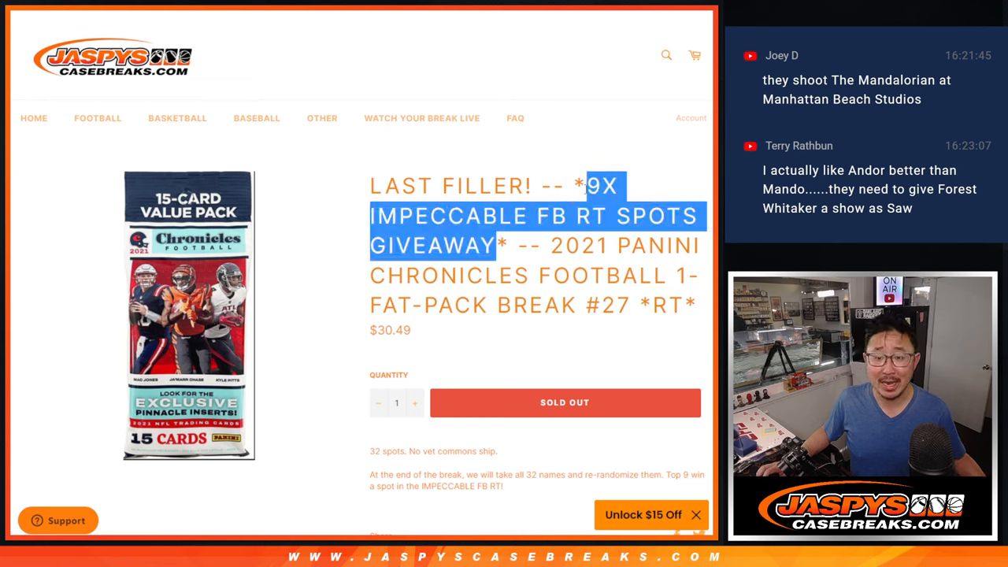
left_click(580, 196)
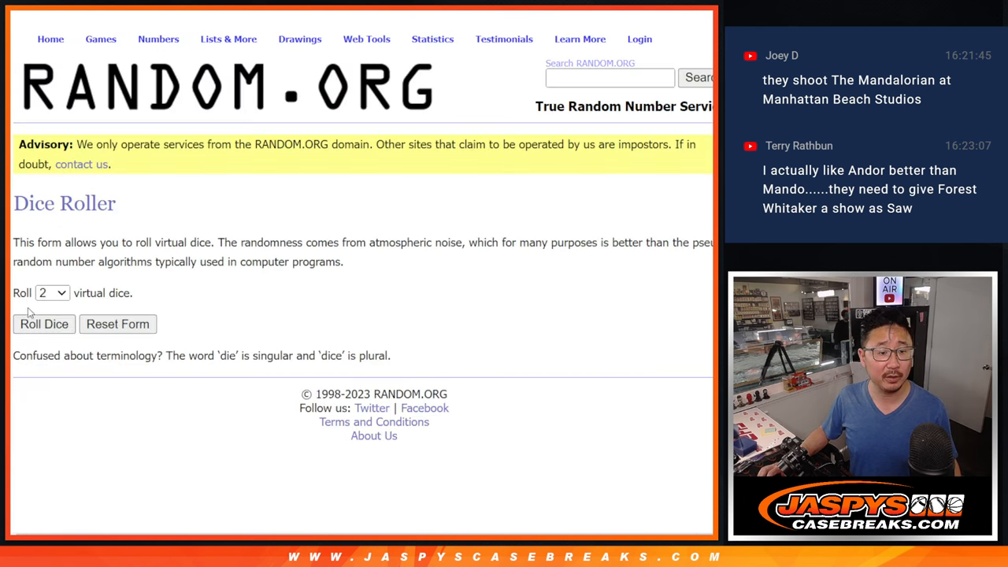
- Roll the dice and randomize the 32 participant names three times in the List Randomizer
left_click(44, 324)
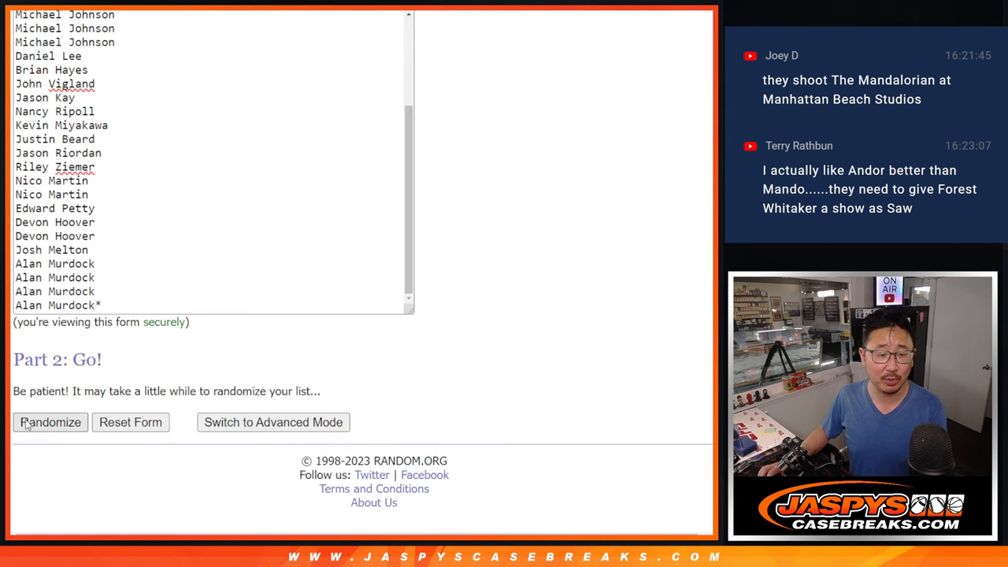
left_click(50, 422)
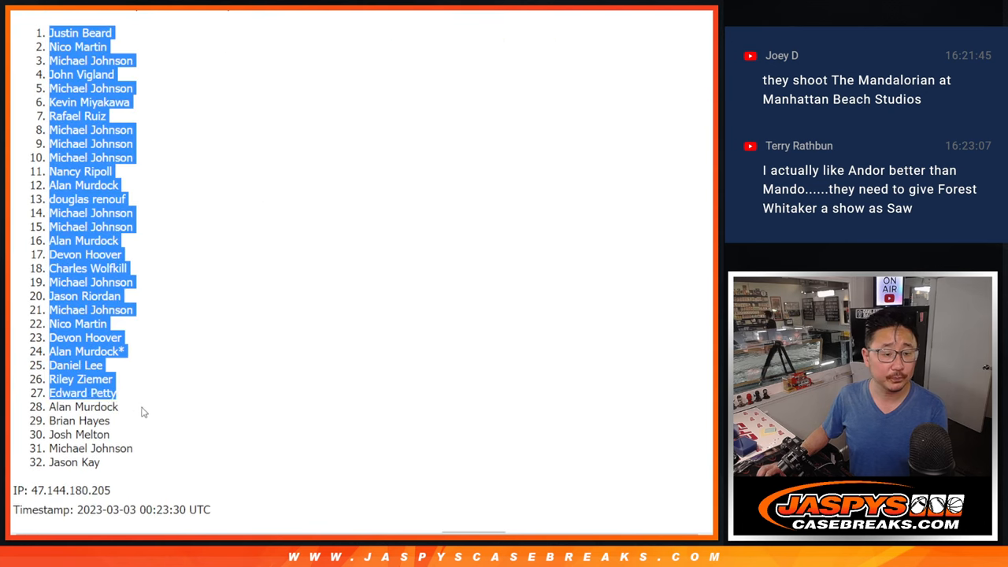
scroll("down", 3)
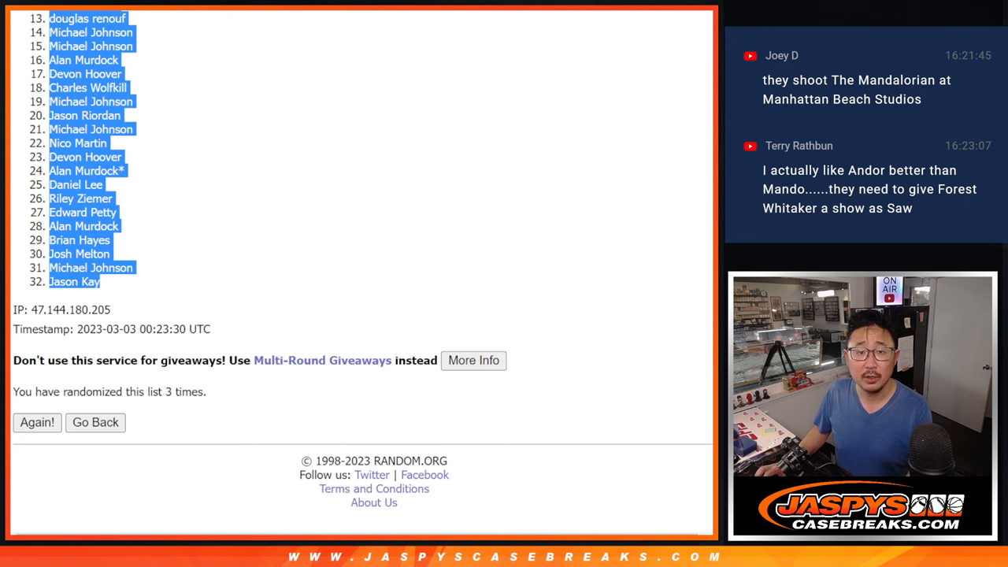
- Randomize the list of 32 NFL teams in the List Randomizer
left_click(94, 422)
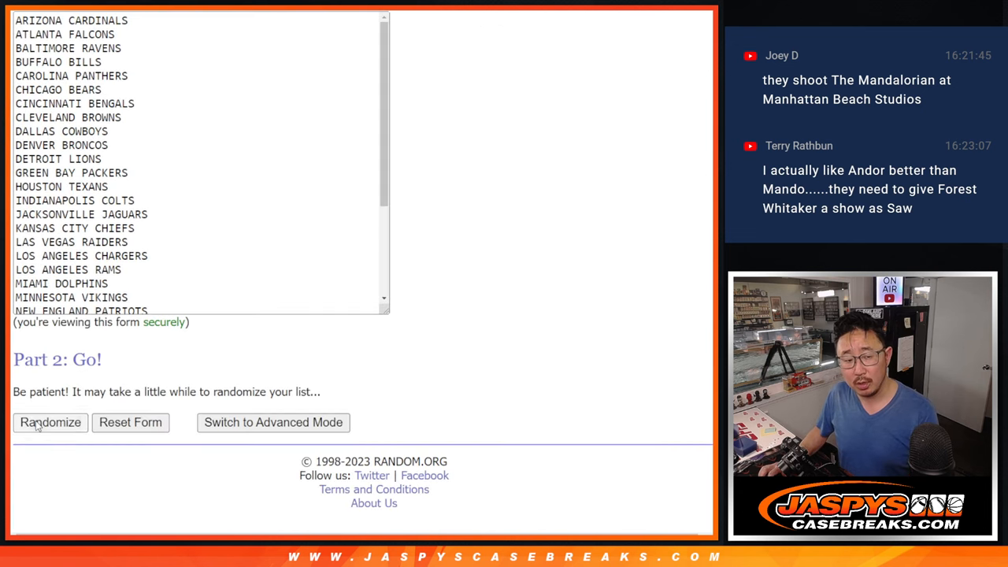
left_click(51, 422)
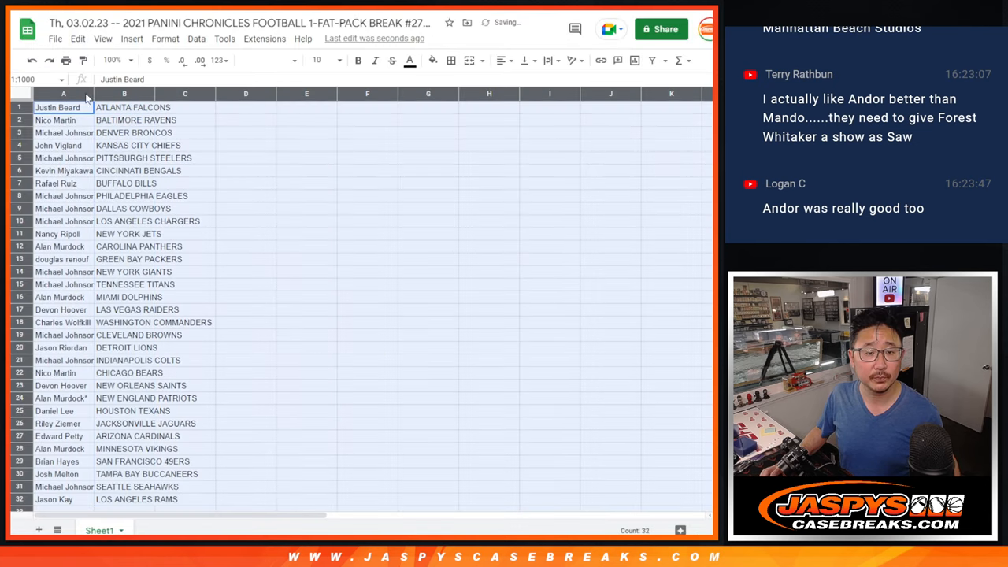
- Pair names in column A with teams in column B and sort A1:B32 by team A→Z
left_click(318, 60)
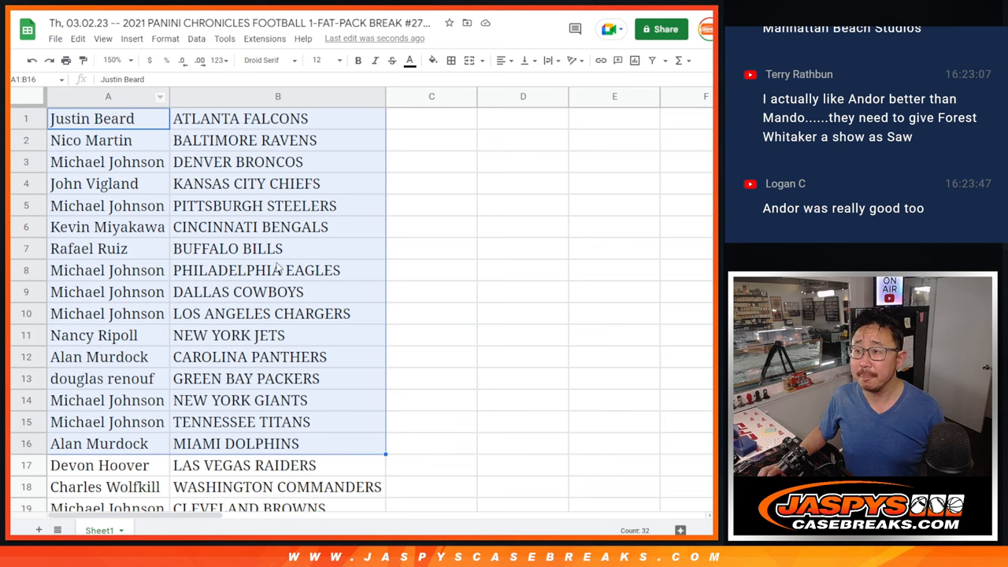
scroll("down", 3)
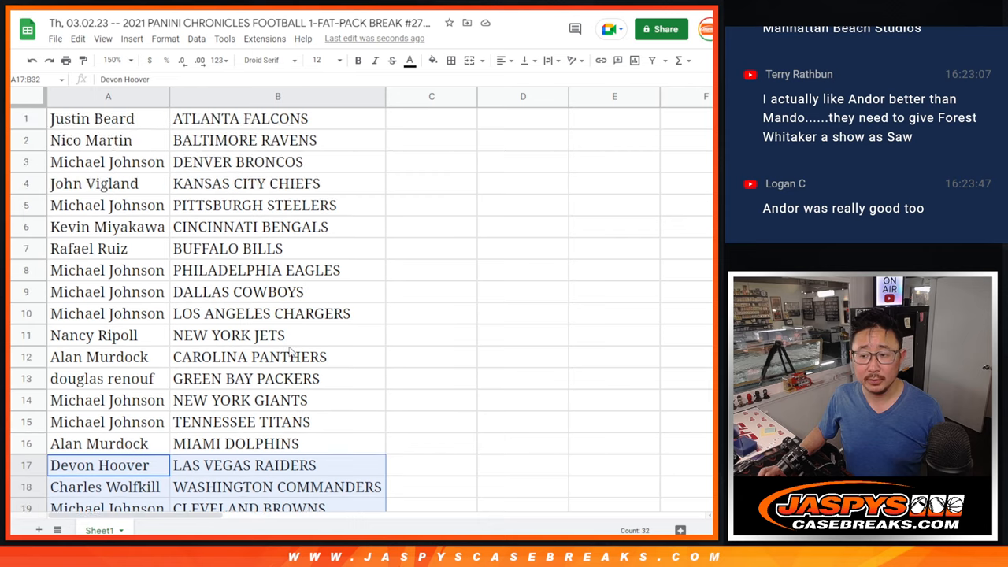
left_click(117, 60)
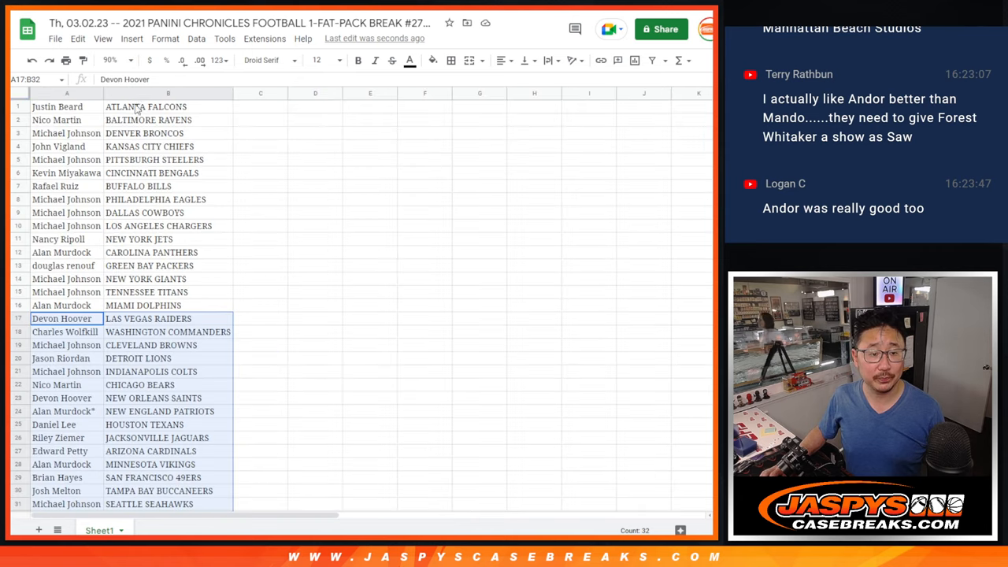
left_click(110, 60)
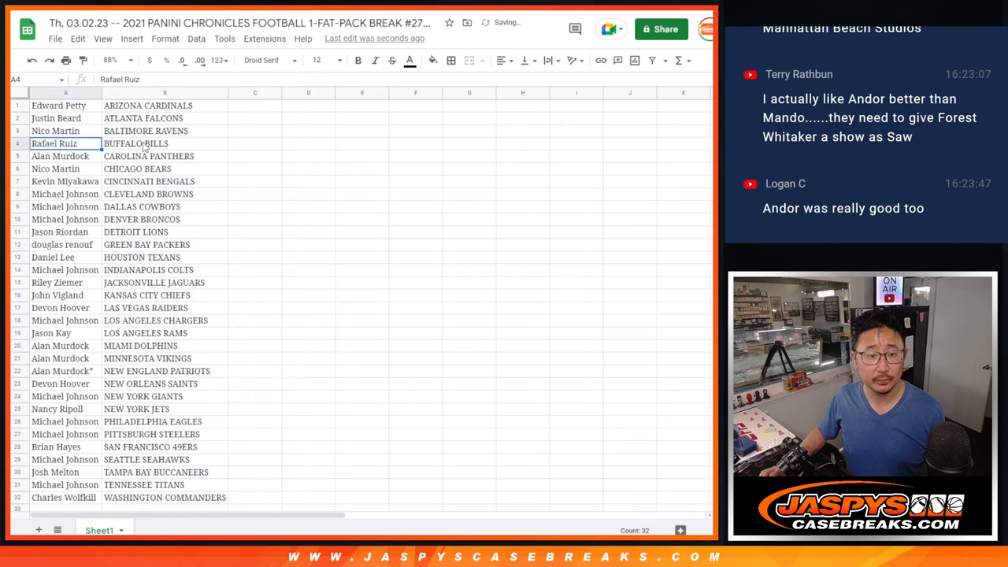
left_click(450, 60)
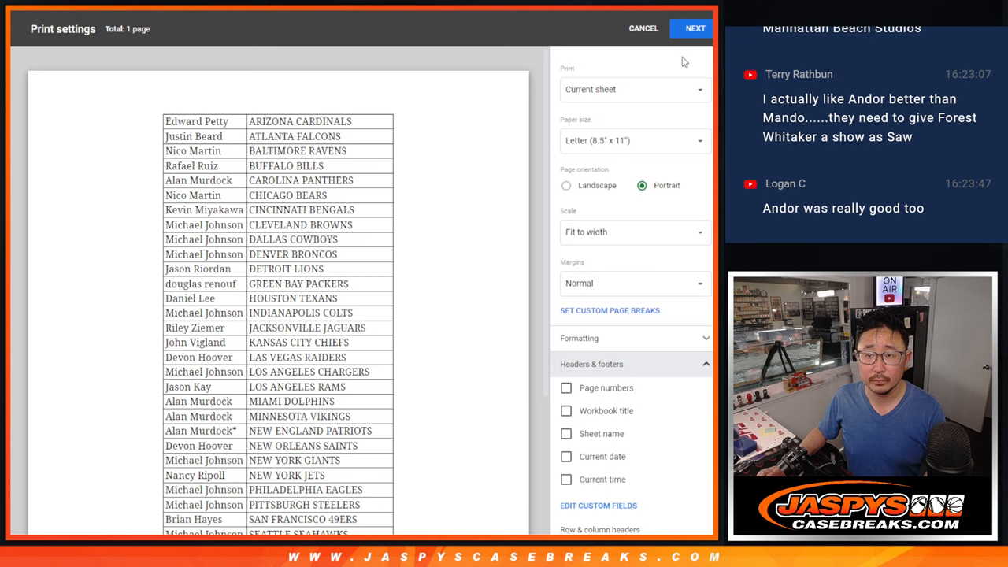
- Send the sorted name–team sheet to the printer
left_click(693, 28)
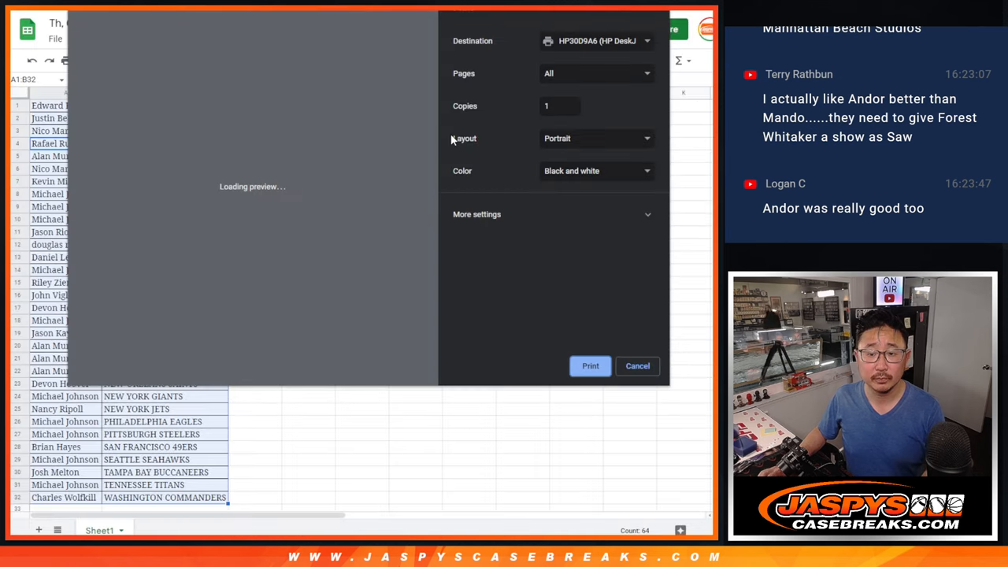
left_click(636, 366)
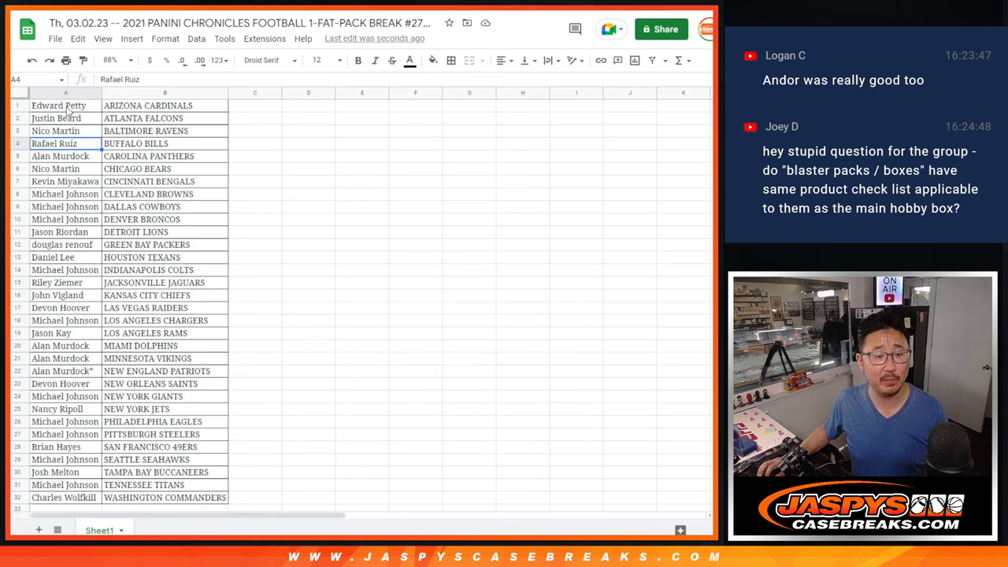
- Return to RANDOM.ORG and roll the two virtual dice before reloading the names
left_click(66, 93)
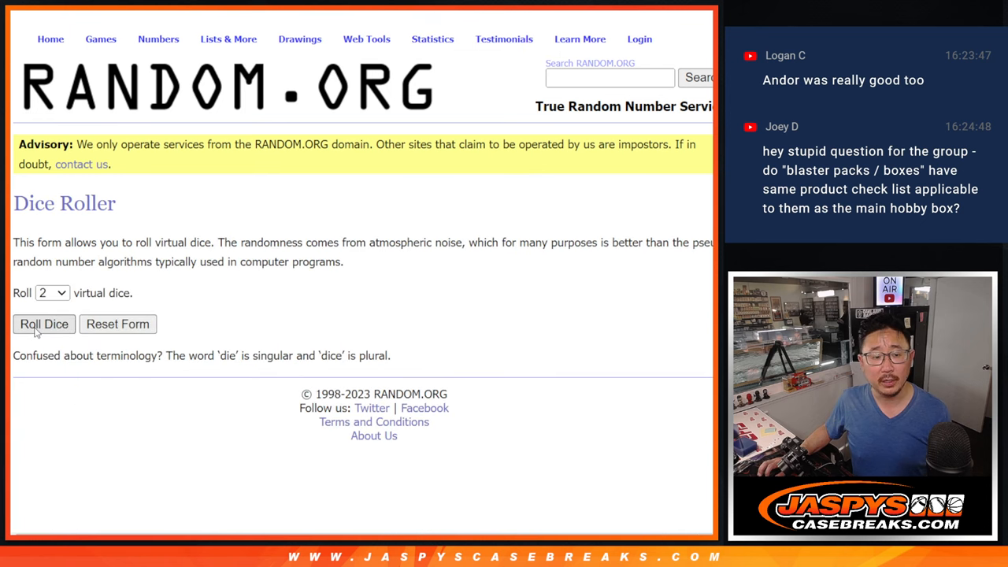
left_click(44, 324)
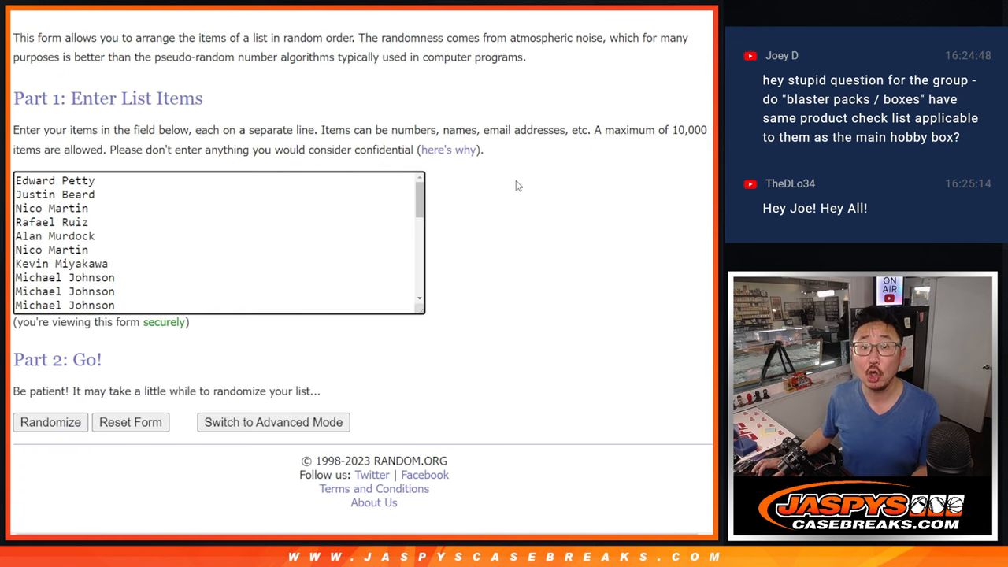
- Randomize the team-sorted 32 names repeatedly until shuffled eight times
left_click(50, 422)
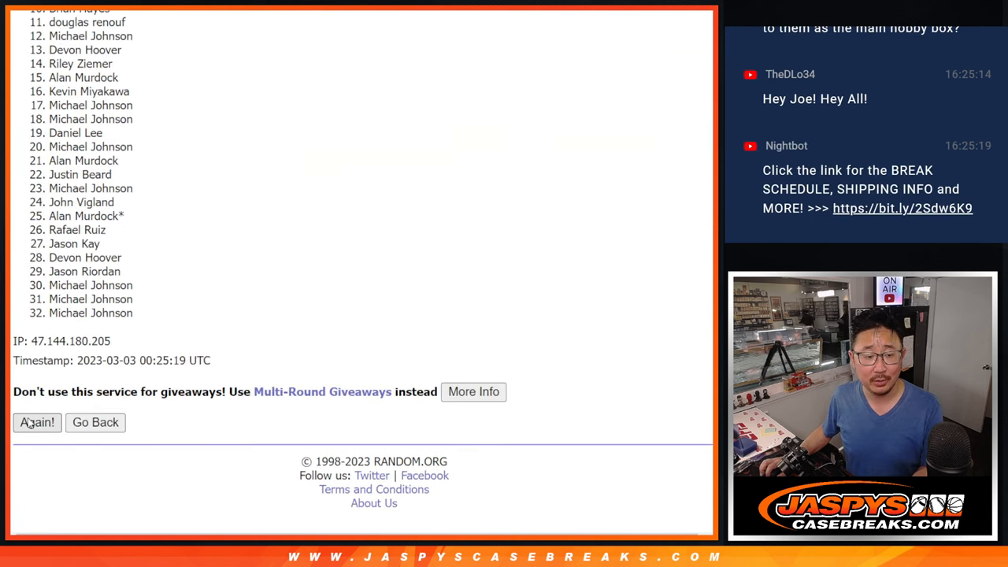
left_click(37, 422)
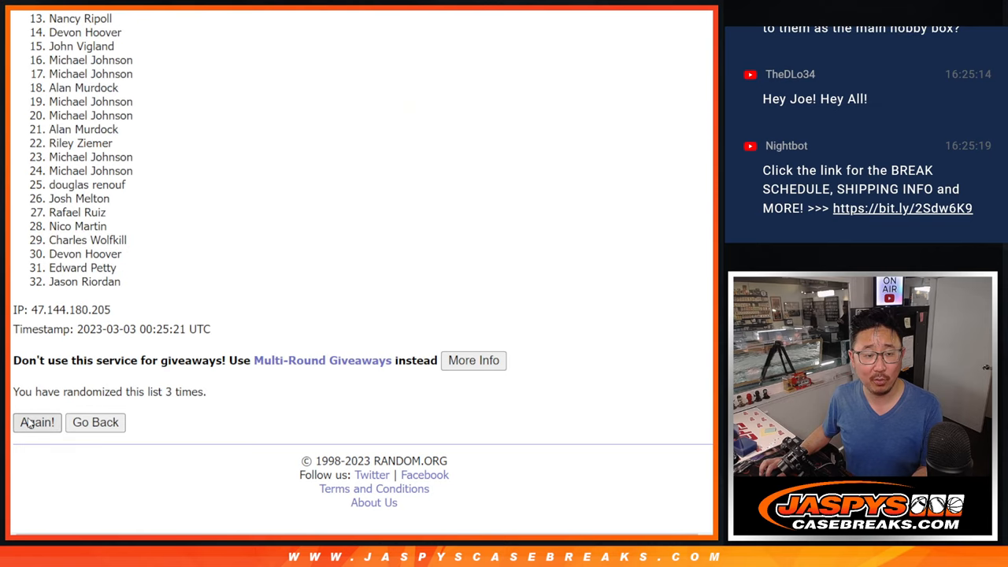
left_click(38, 422)
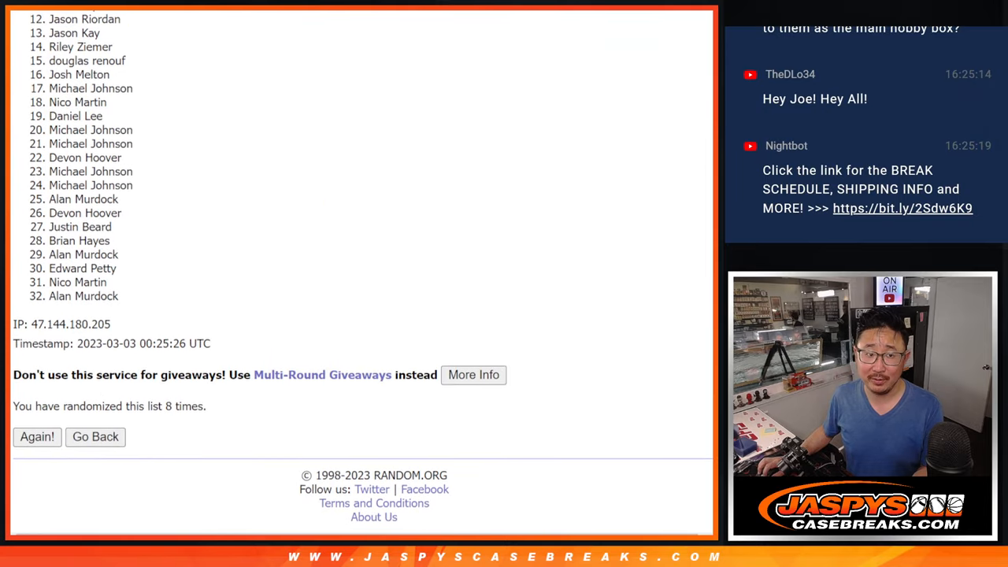
scroll("up", 3)
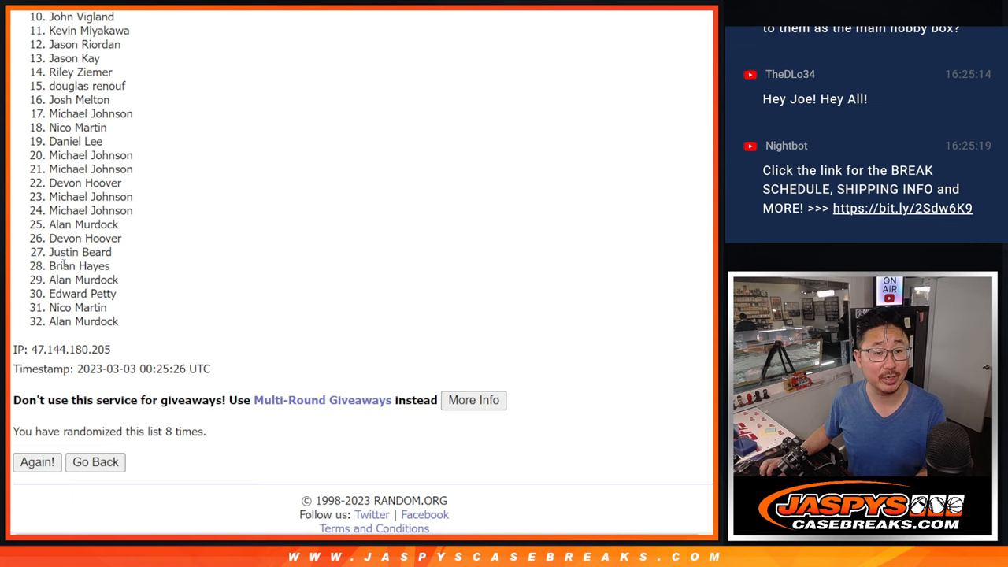
mouse_move(622, 237)
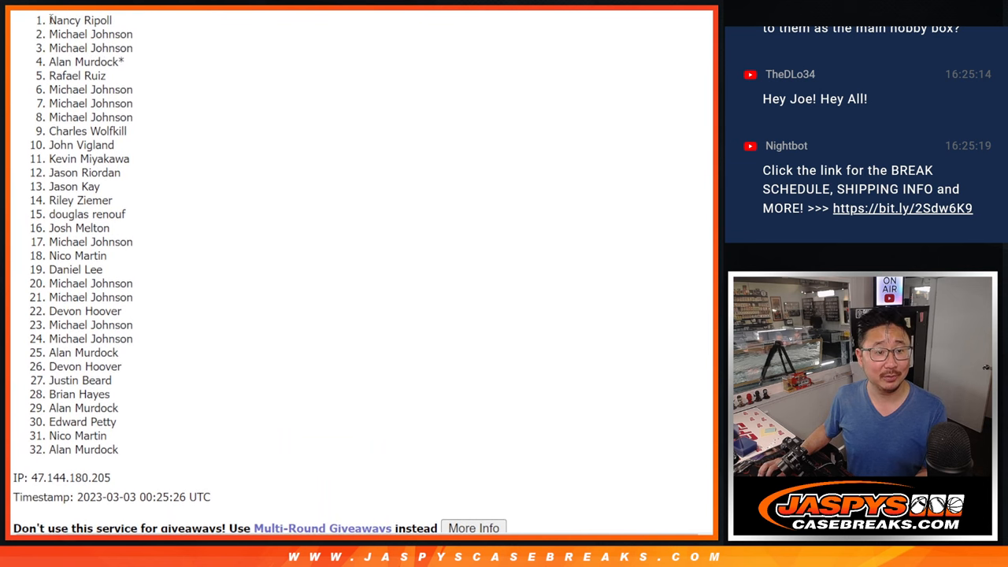
- Select results 1 through 9 of the final list as the giveaway winners
left_click_drag(50, 19, 115, 130)
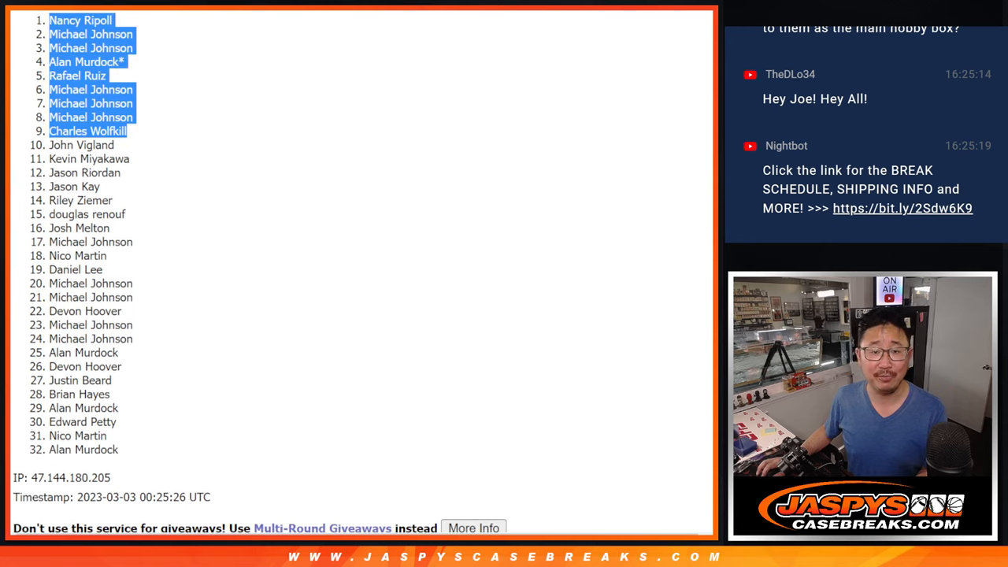
mouse_move(306, 76)
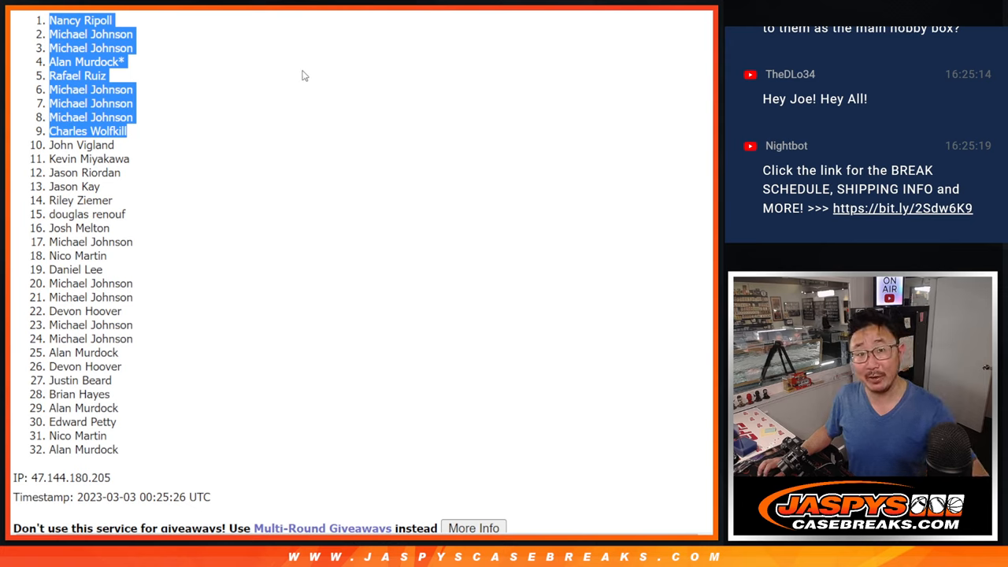
mouse_move(289, 78)
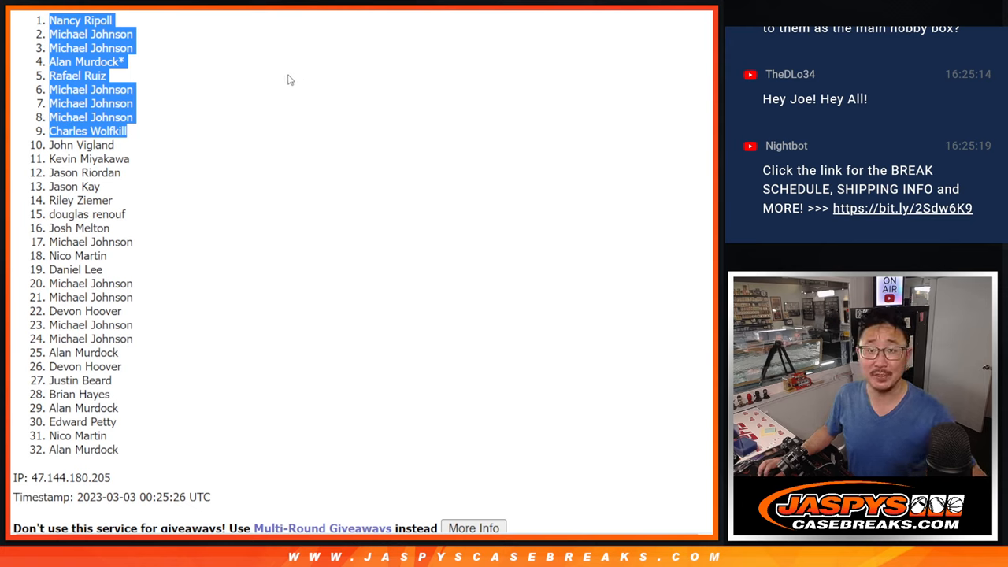